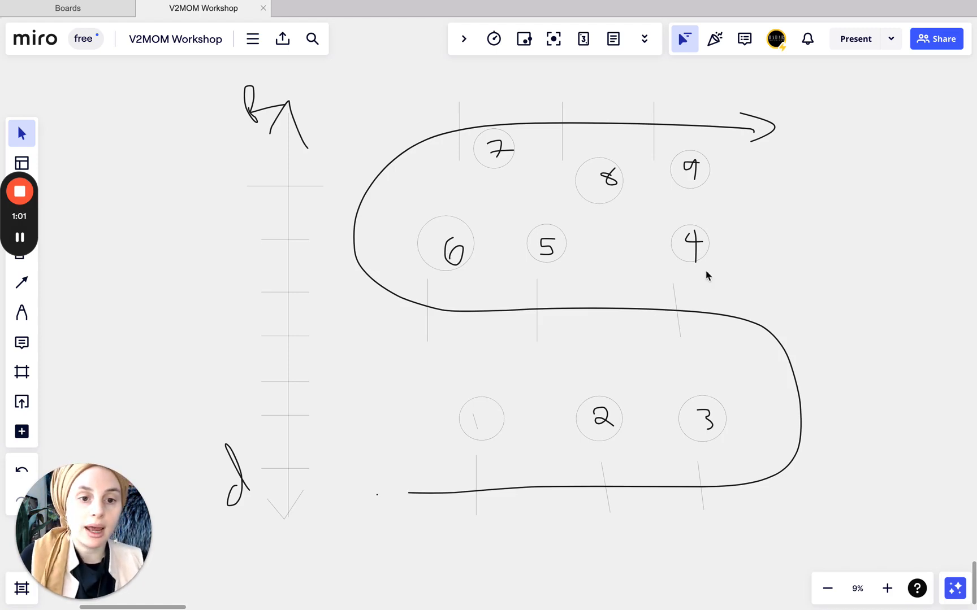
mouse_move(883, 244)
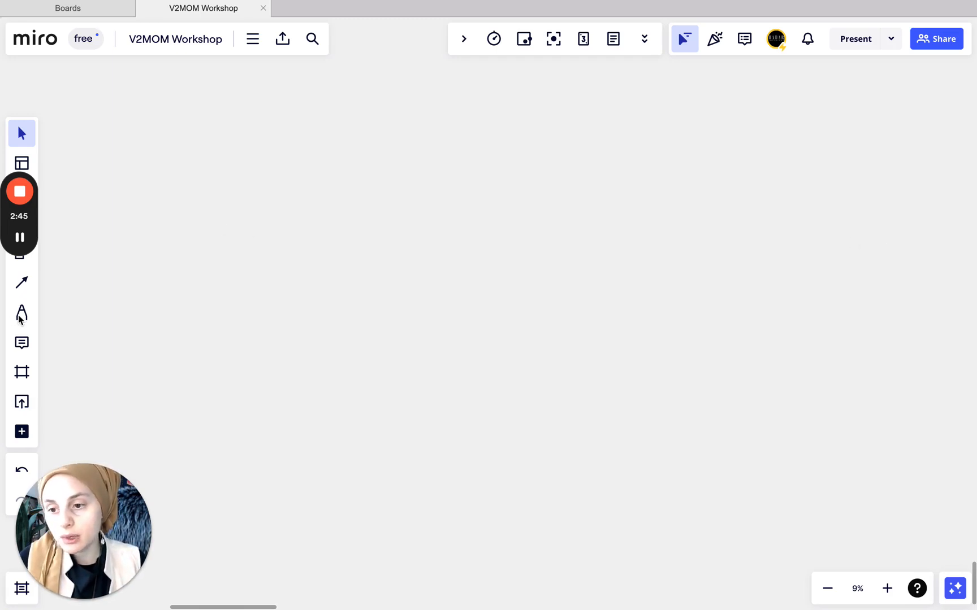
- Switch on the smart drawing pen that straightens strokes into shapes
left_click(21, 313)
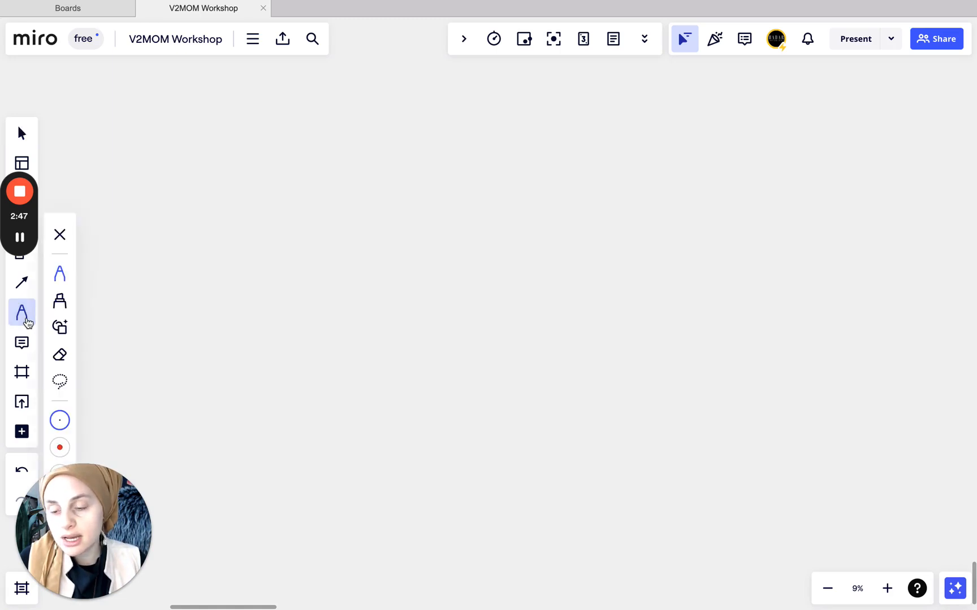
left_click(21, 326)
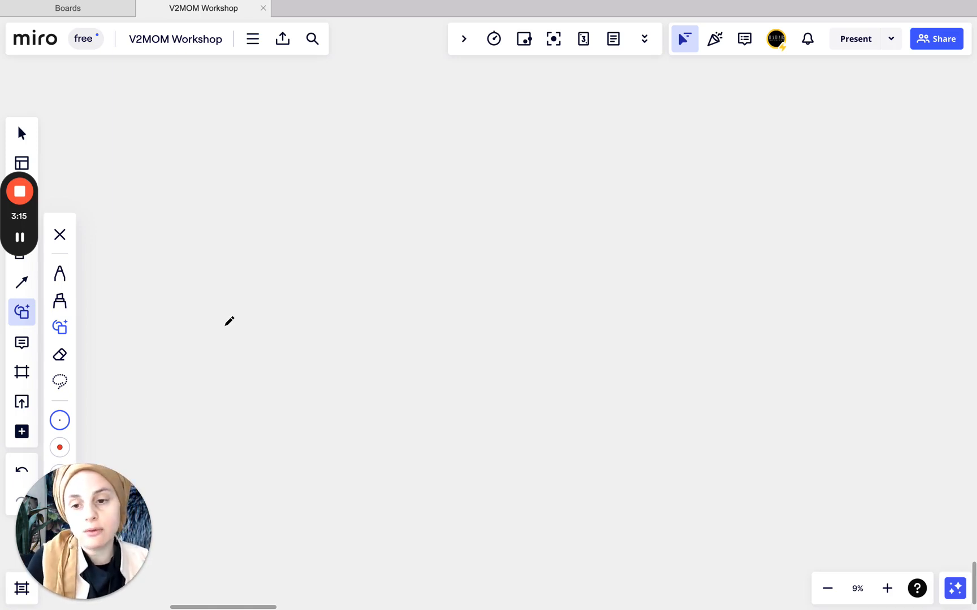
mouse_move(355, 343)
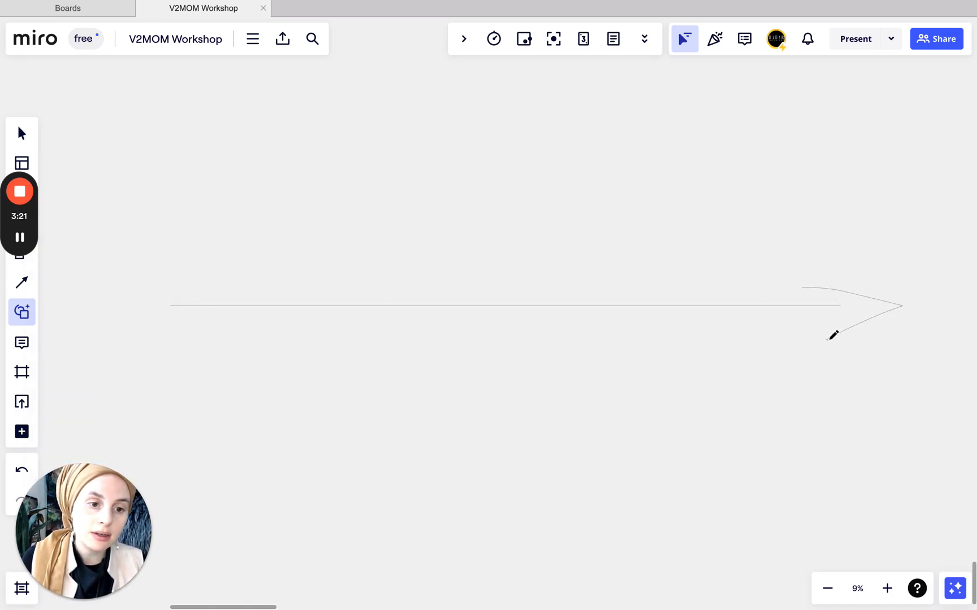
- Draw tick marks across the arrow line and write PP beneath its left end
left_click_drag(833, 336, 221, 349)
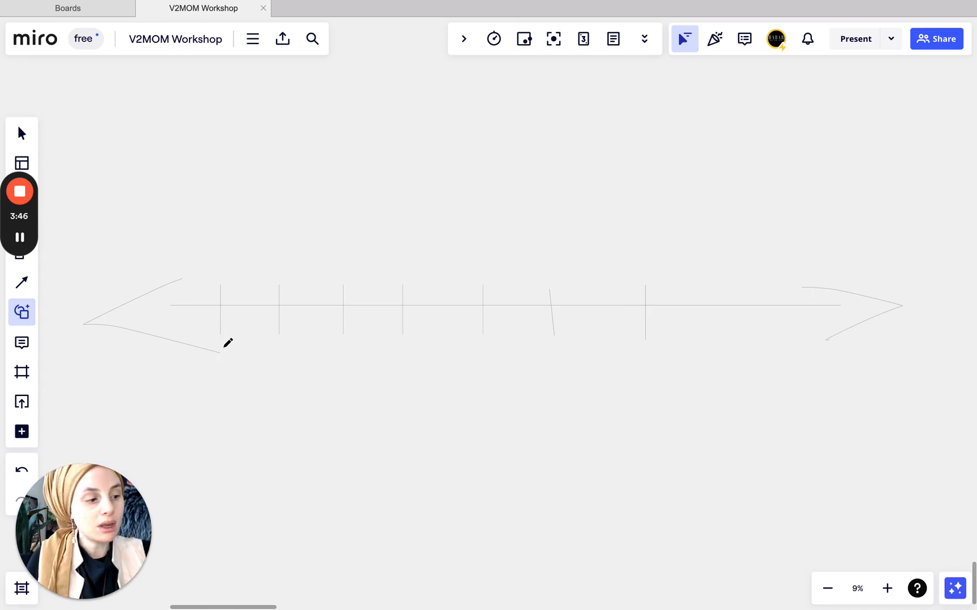
left_click_drag(221, 348, 209, 380)
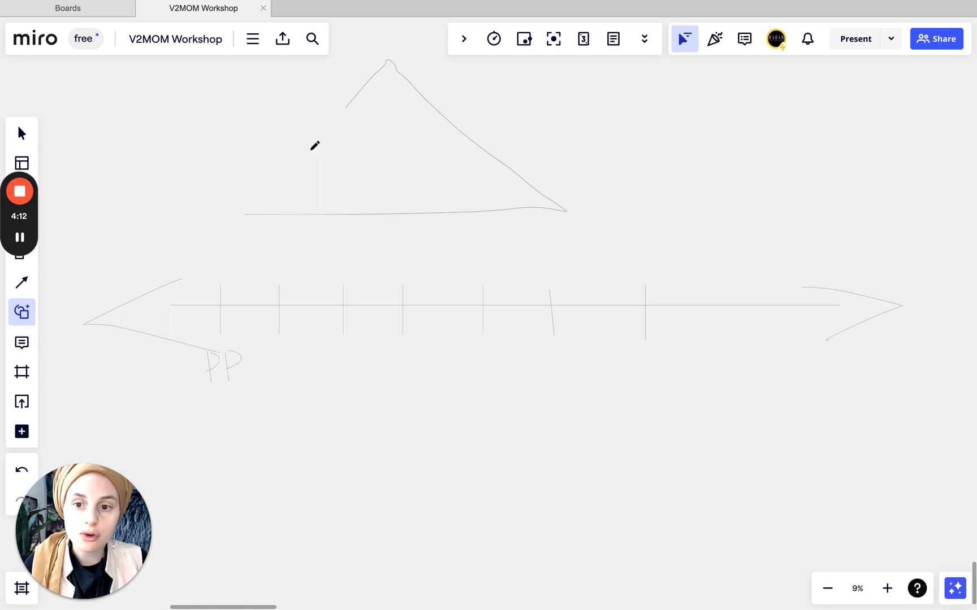
- Snap the triangle straight, add a line inside it, and circle the PP label
left_click_drag(317, 149, 243, 219)
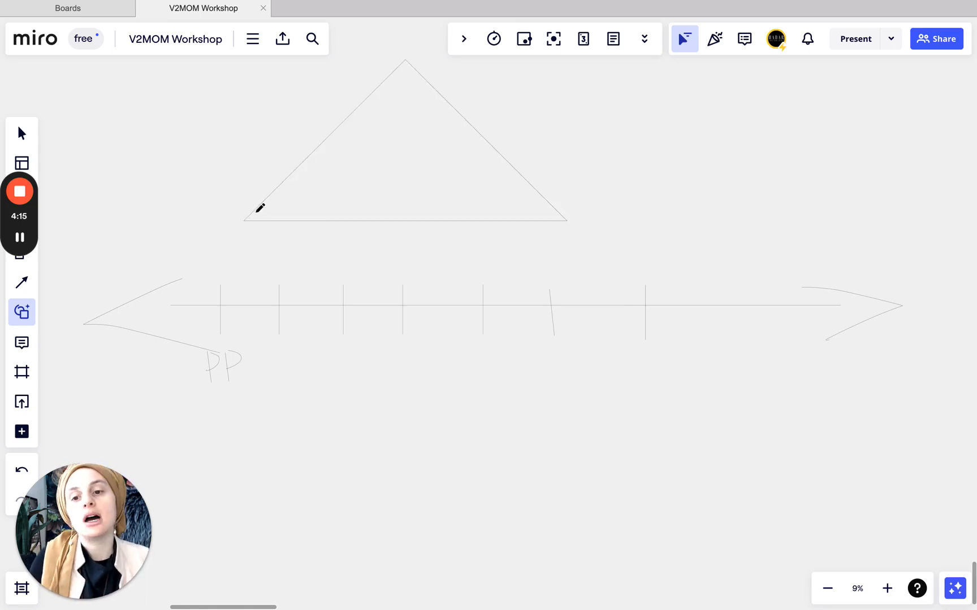
left_click_drag(258, 210, 453, 186)
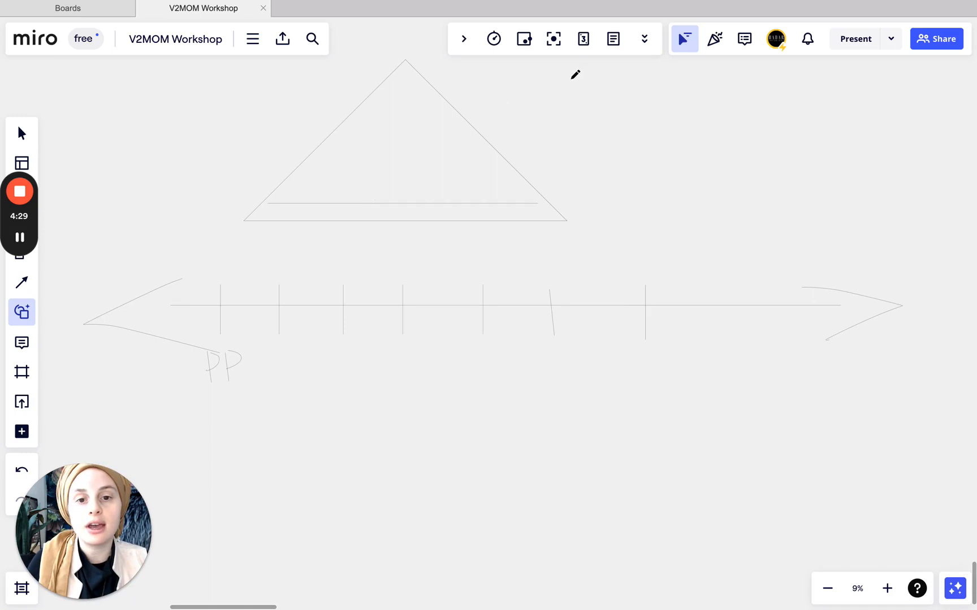
left_click_drag(480, 99, 645, 166)
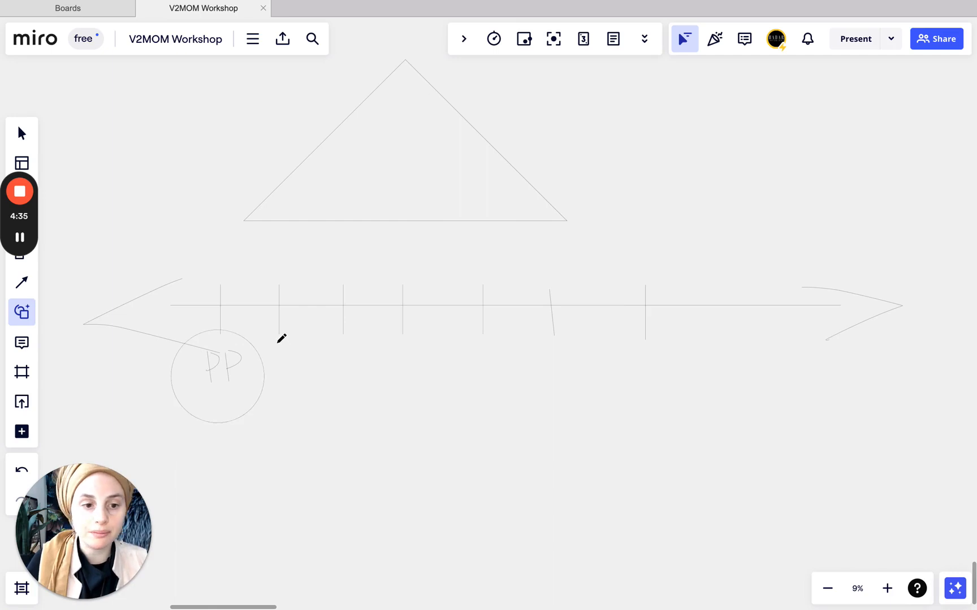
mouse_move(291, 337)
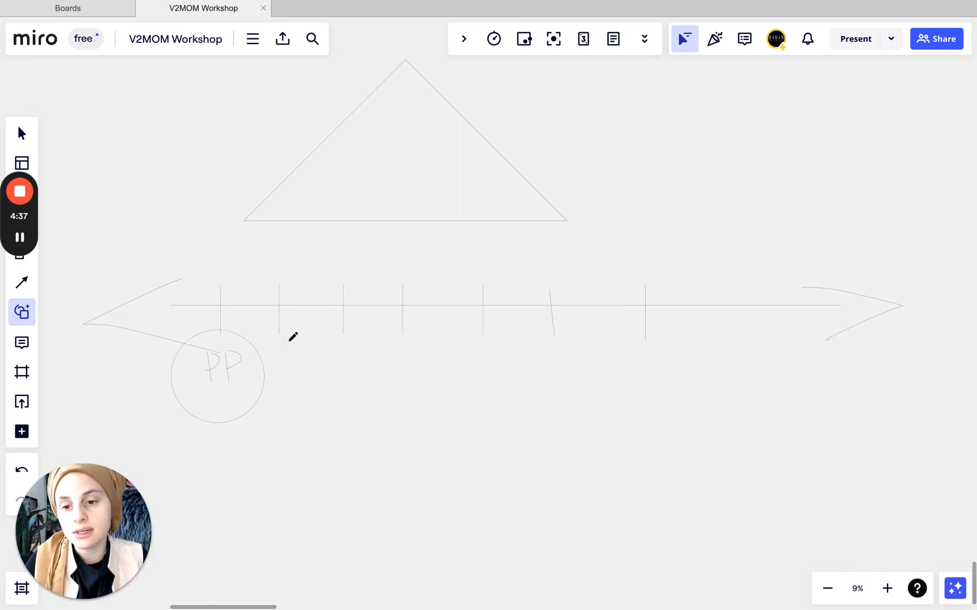
- Handwrite a second label next to PP and draw a circle around it
left_click_drag(277, 346, 296, 358)
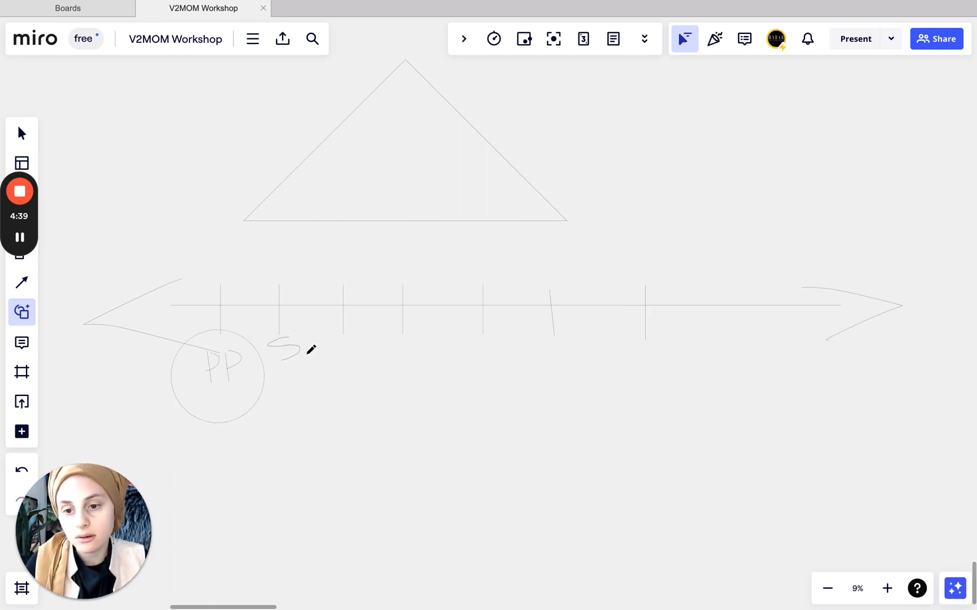
left_click_drag(283, 349, 302, 336)
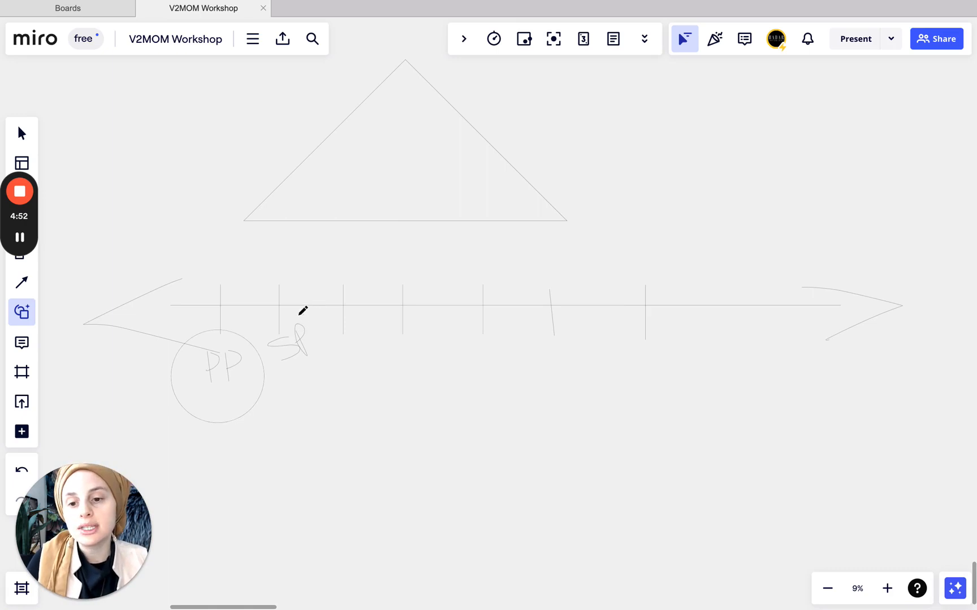
left_click_drag(305, 315, 293, 368)
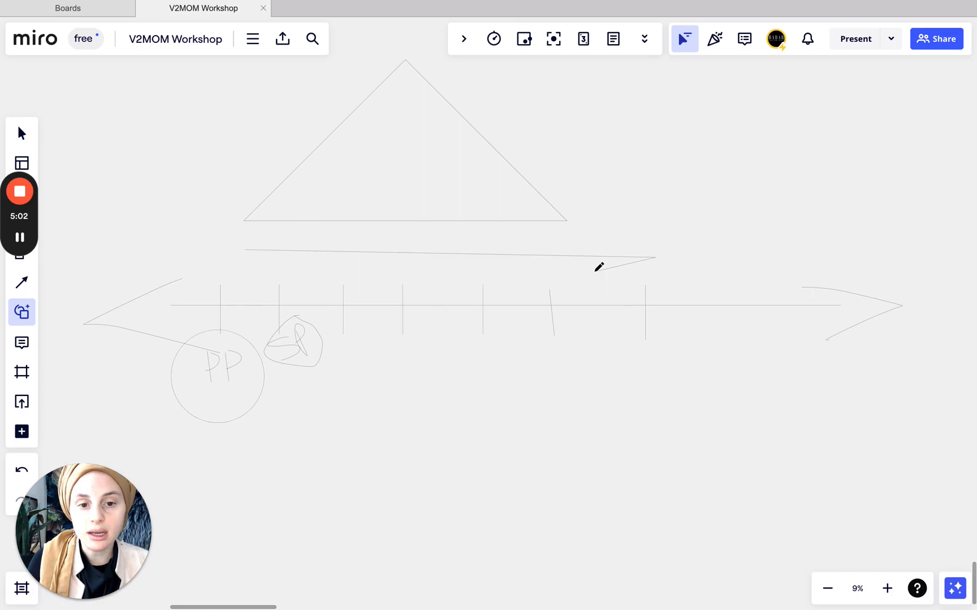
mouse_move(340, 339)
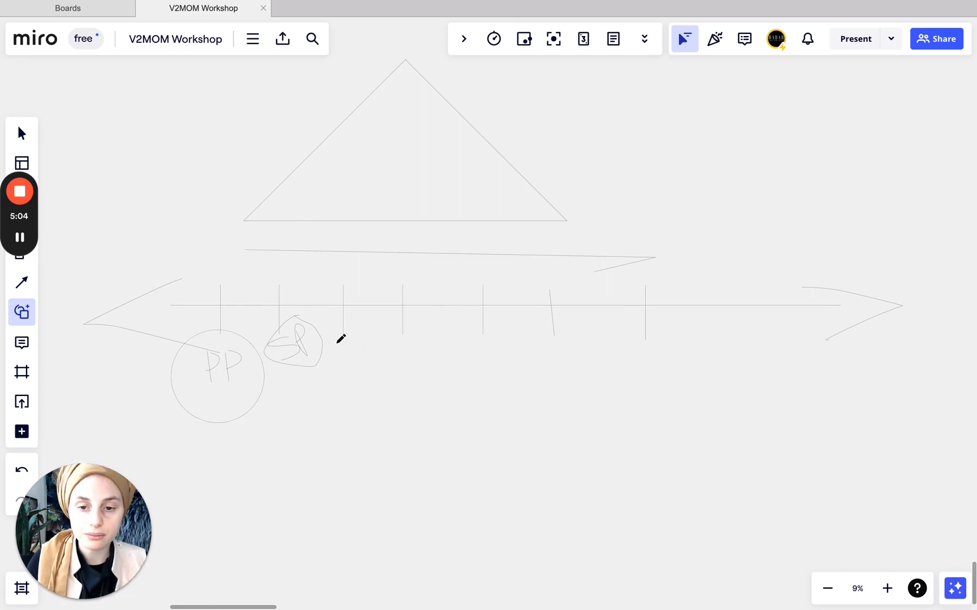
mouse_move(360, 360)
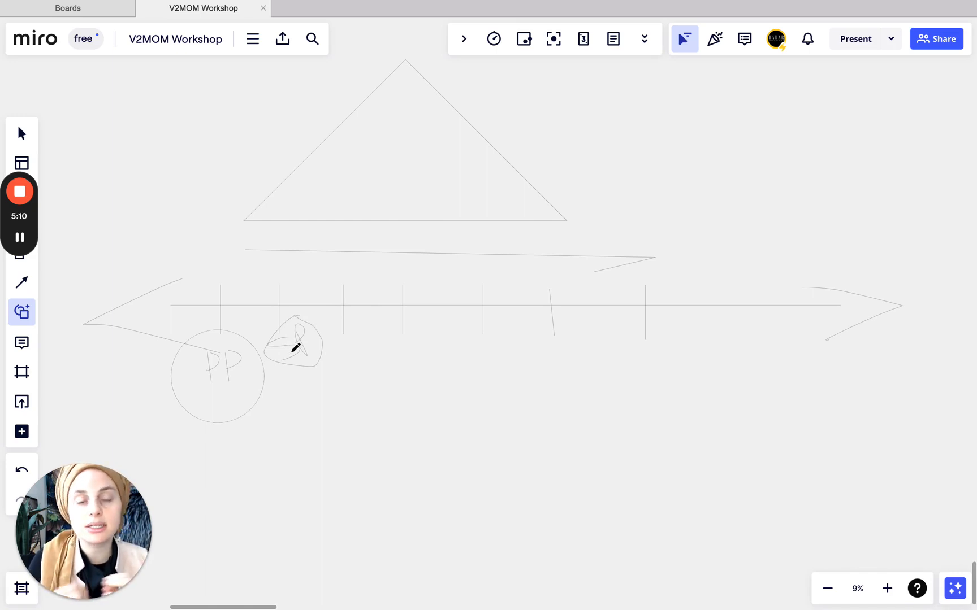
mouse_move(348, 343)
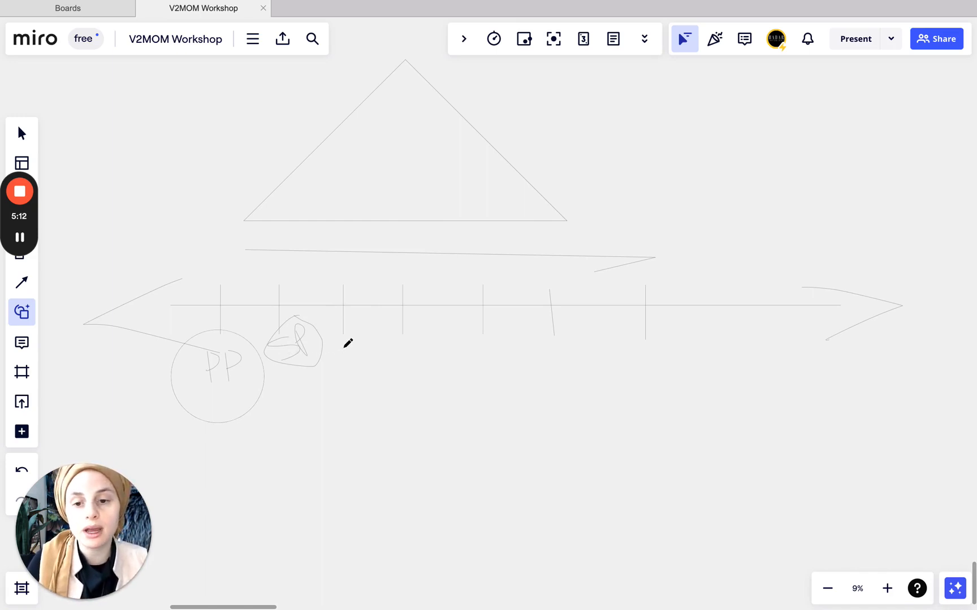
- Handwrite the letters DD with two strokes under the arrow's third tick
left_click_drag(355, 346, 349, 383)
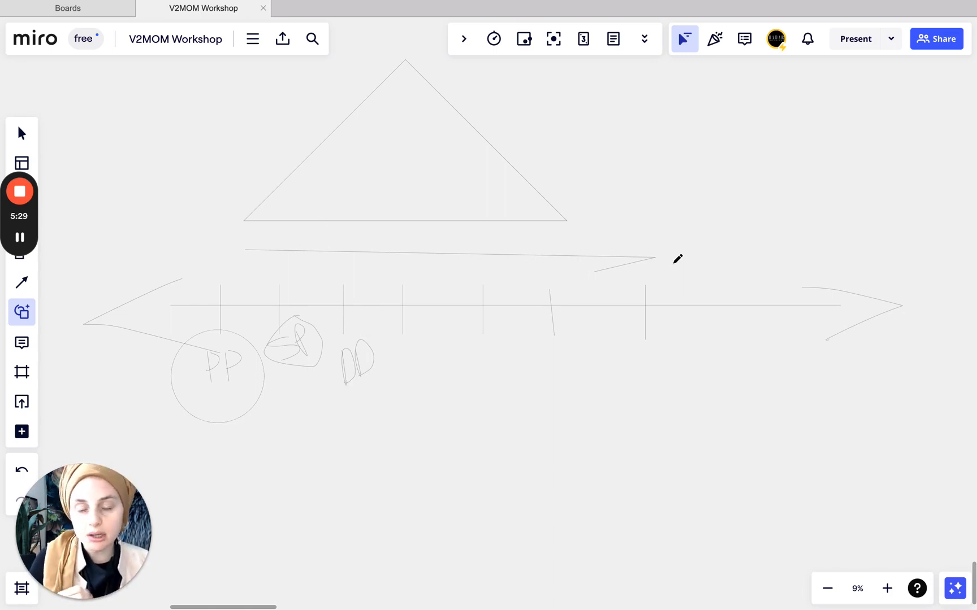
left_click_drag(324, 346, 402, 389)
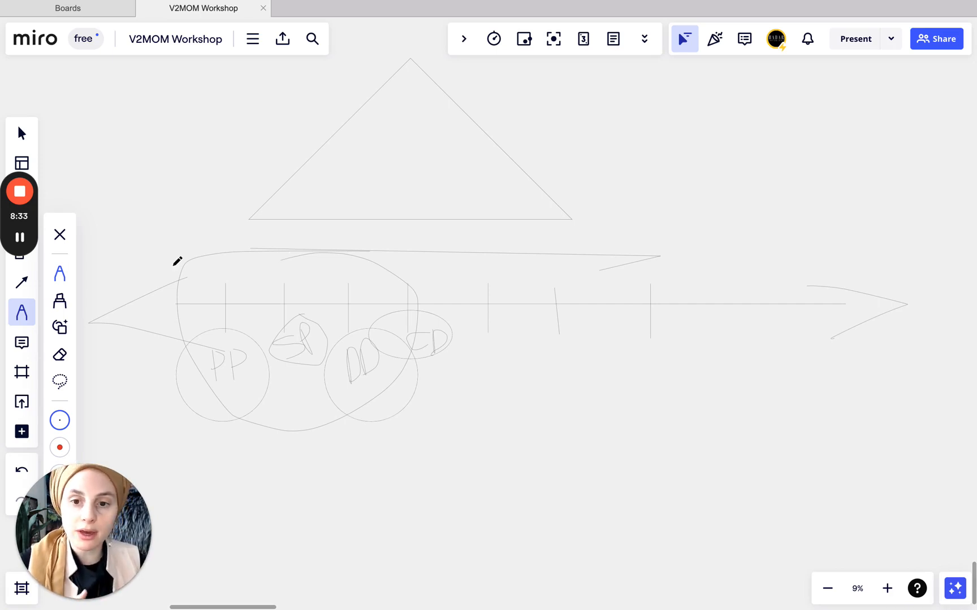
- Draw a horizontal layer line across the triangle
left_click_drag(274, 198, 533, 206)
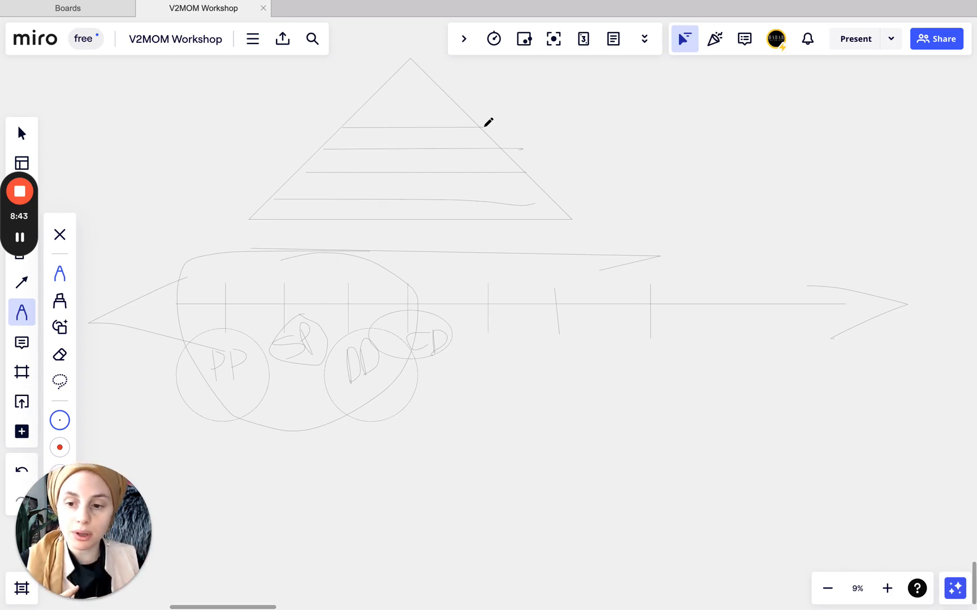
mouse_move(665, 346)
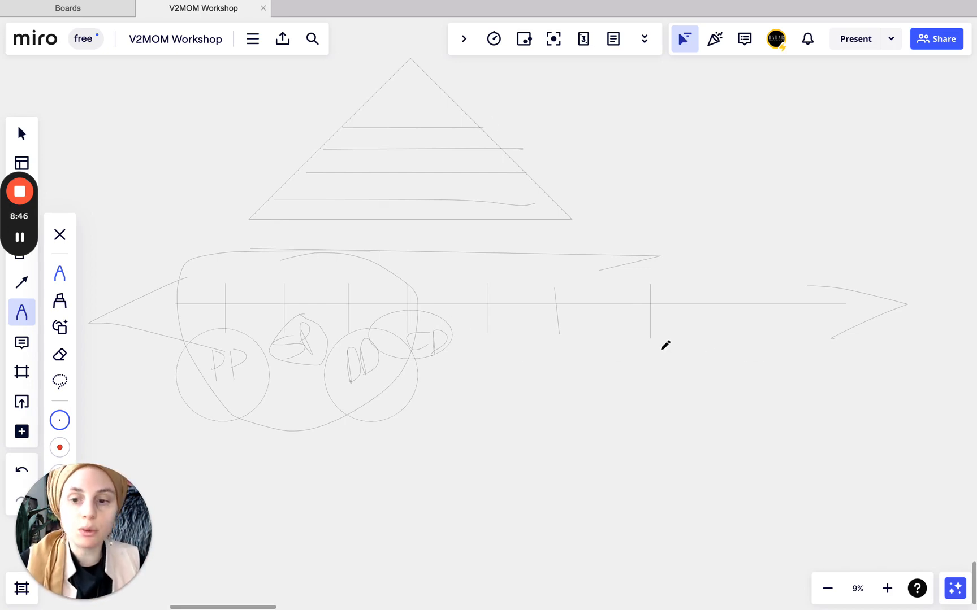
mouse_move(68, 328)
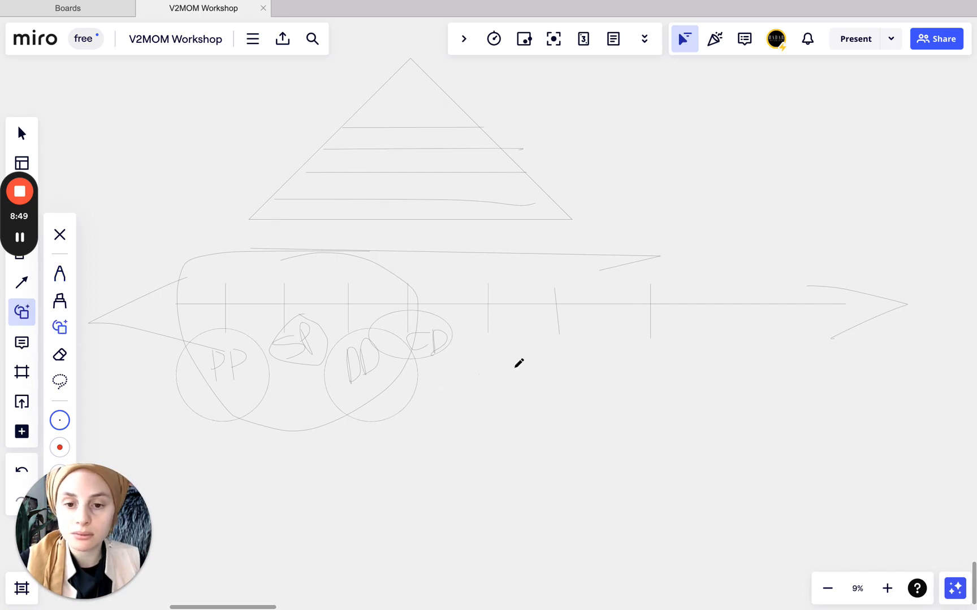
mouse_move(478, 340)
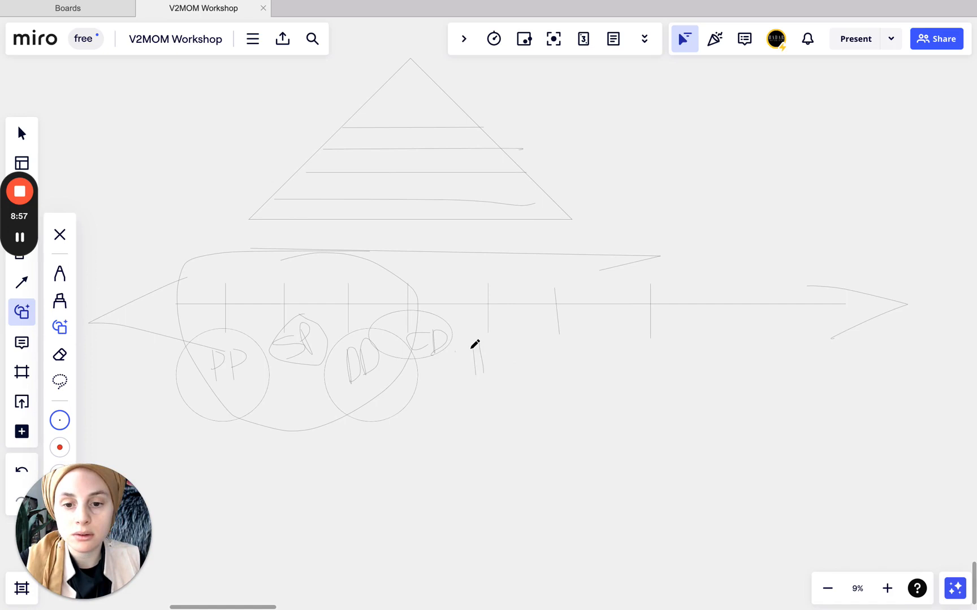
- Handwrite BP under the fifth tick mark using the freehand pen
left_click_drag(477, 348, 498, 384)
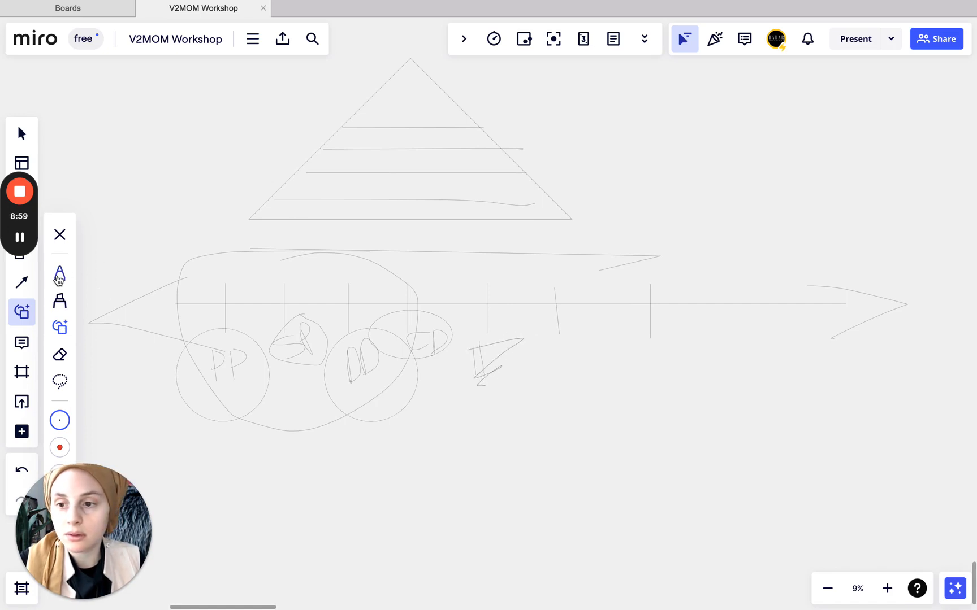
left_click(59, 276)
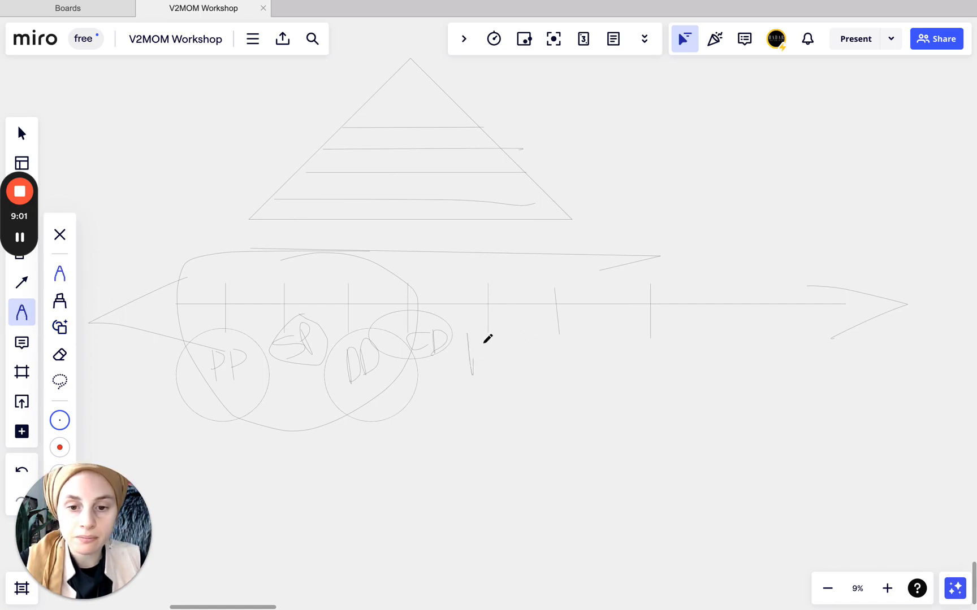
left_click_drag(473, 343, 489, 370)
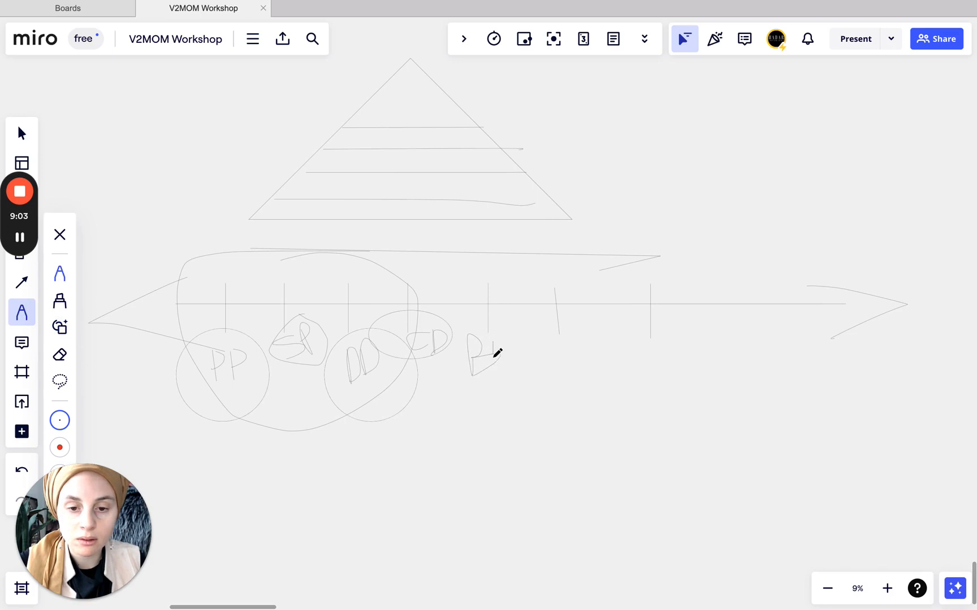
left_click_drag(474, 361, 505, 345)
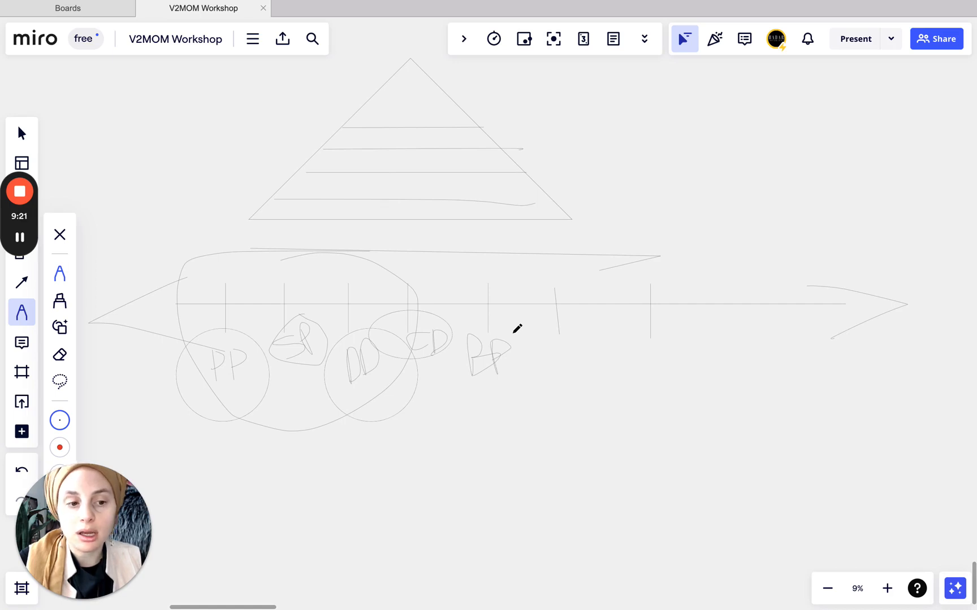
mouse_move(582, 347)
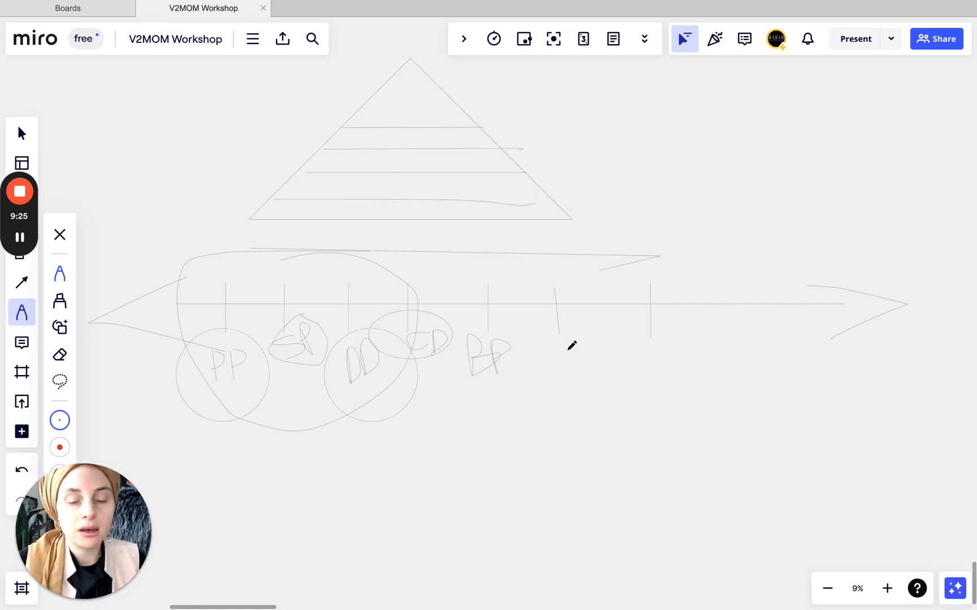
mouse_move(552, 353)
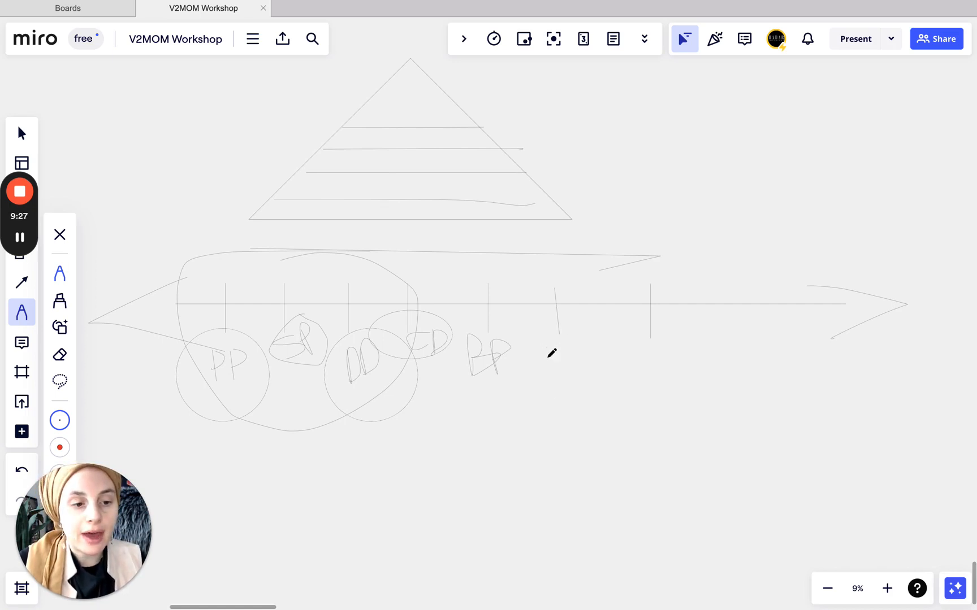
- Handwrite the letters BN under the timeline's sixth tick, past BP
left_click_drag(551, 355, 564, 399)
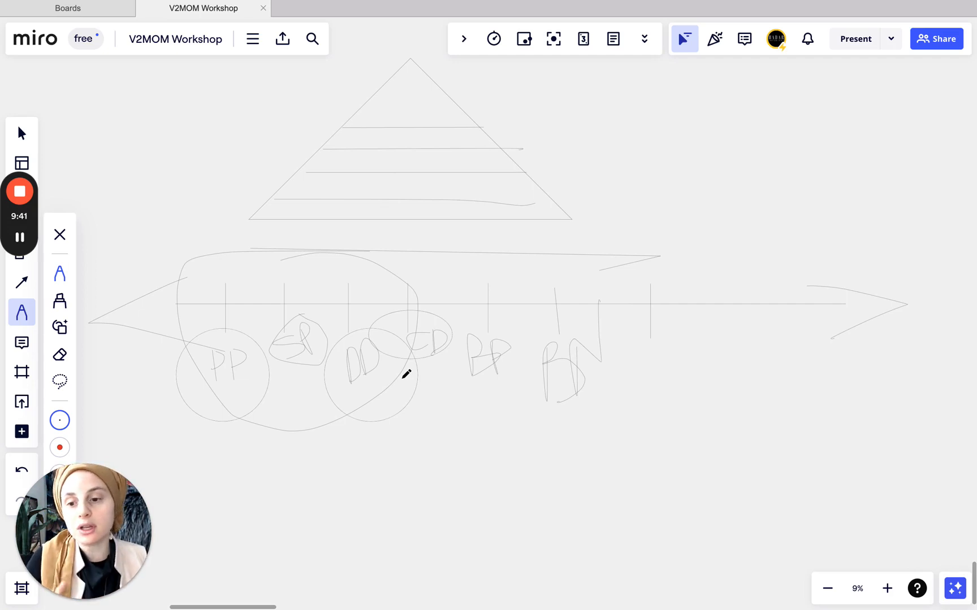
mouse_move(583, 393)
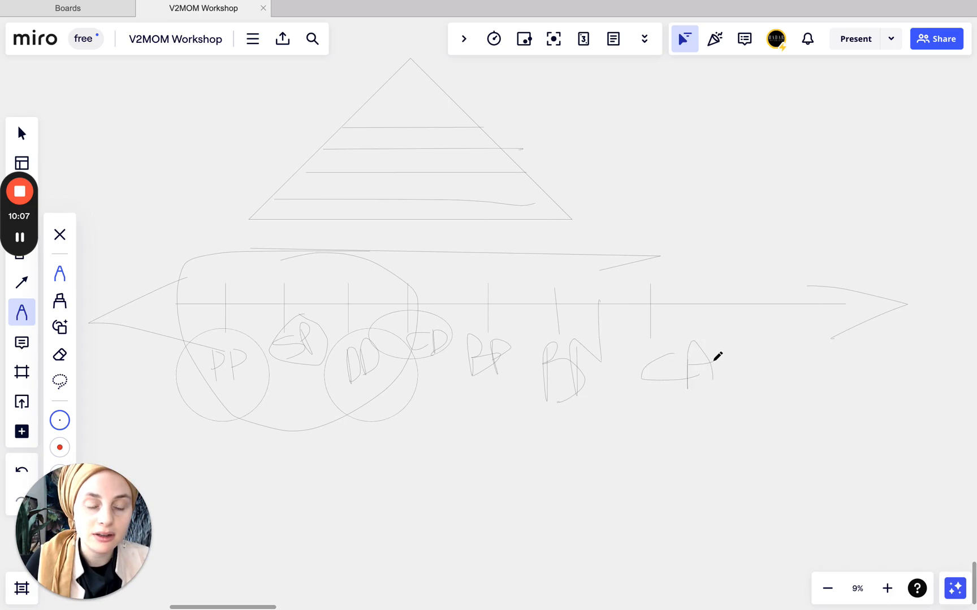
mouse_move(804, 242)
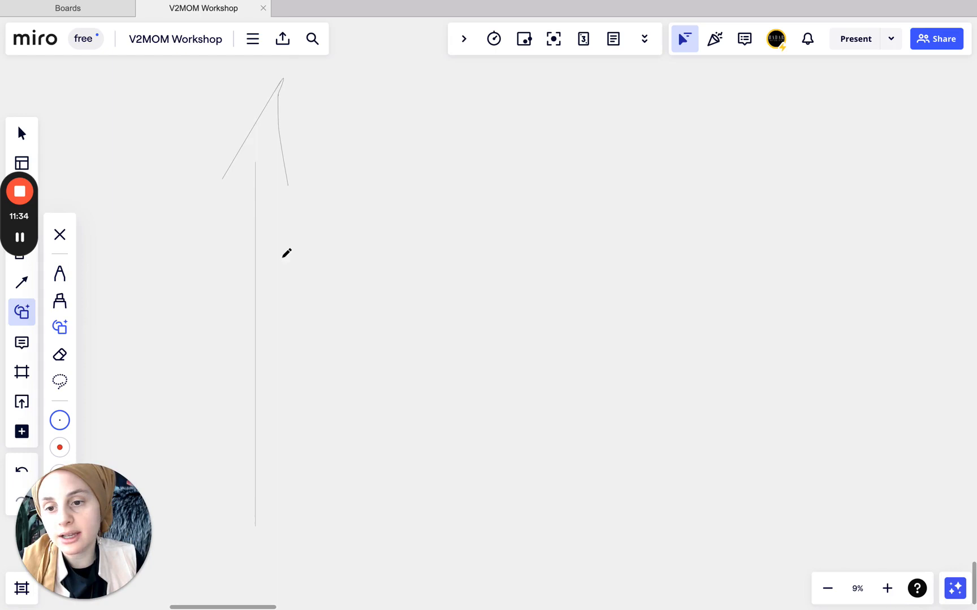
- Draw a long vertical stroke as the shaft of the upward arrow
left_click_drag(287, 253, 262, 552)
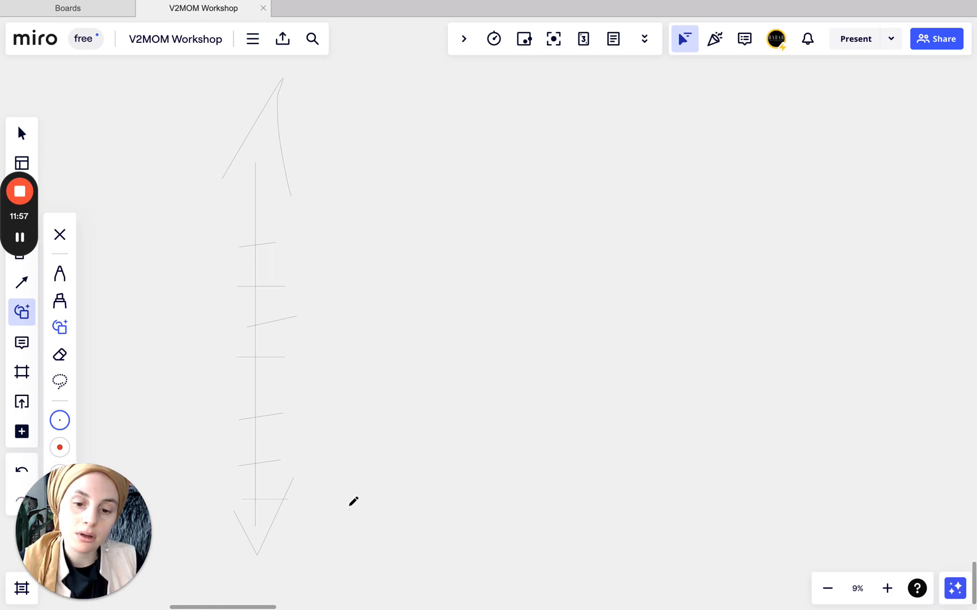
- Sketch the lower curving bend of the S-shaped path beside the vertical arrow
left_click_drag(474, 358, 355, 508)
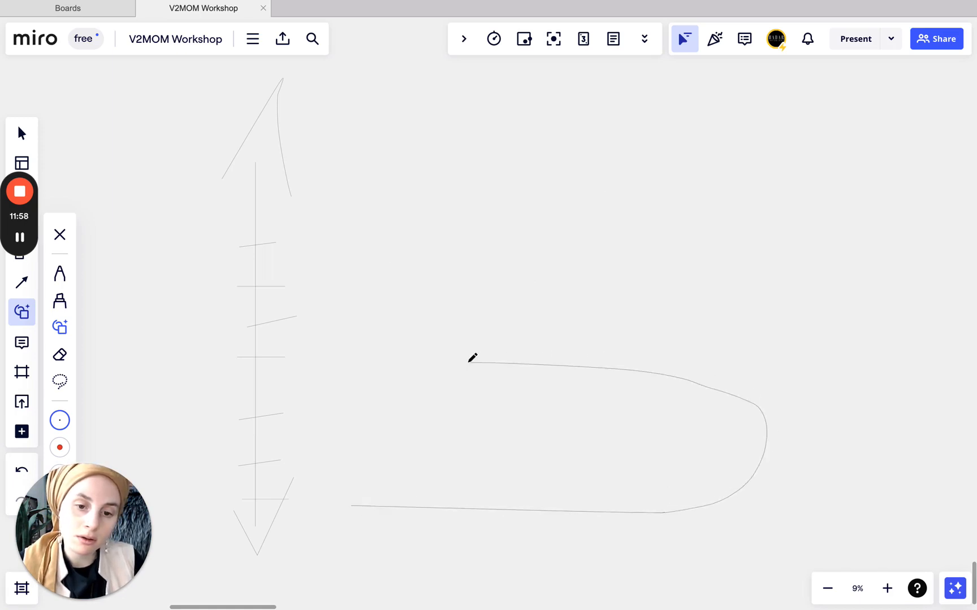
- Draw the S path's upper bend and a stroke near its lower-left row
left_click_drag(474, 358, 679, 221)
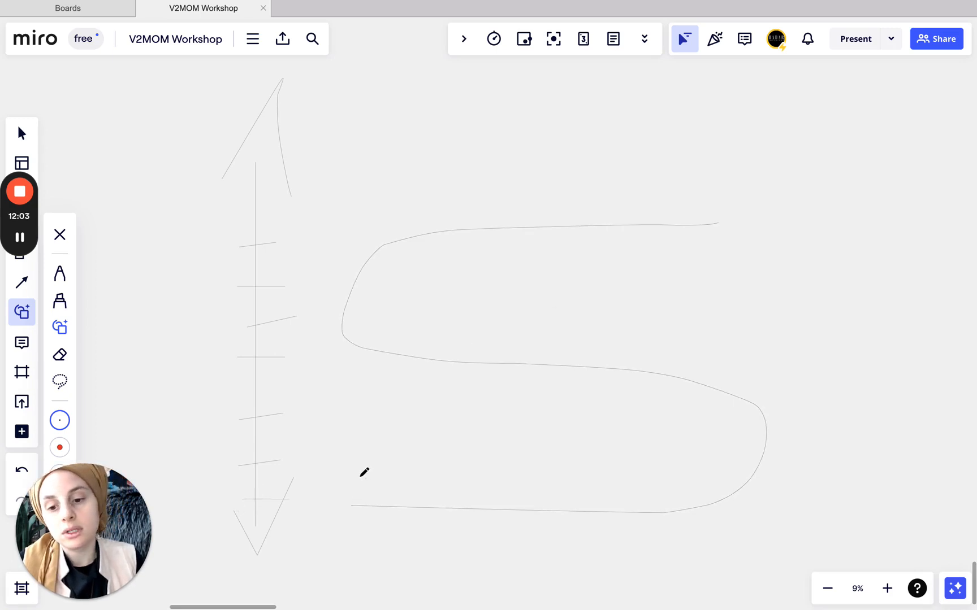
left_click_drag(349, 398, 330, 499)
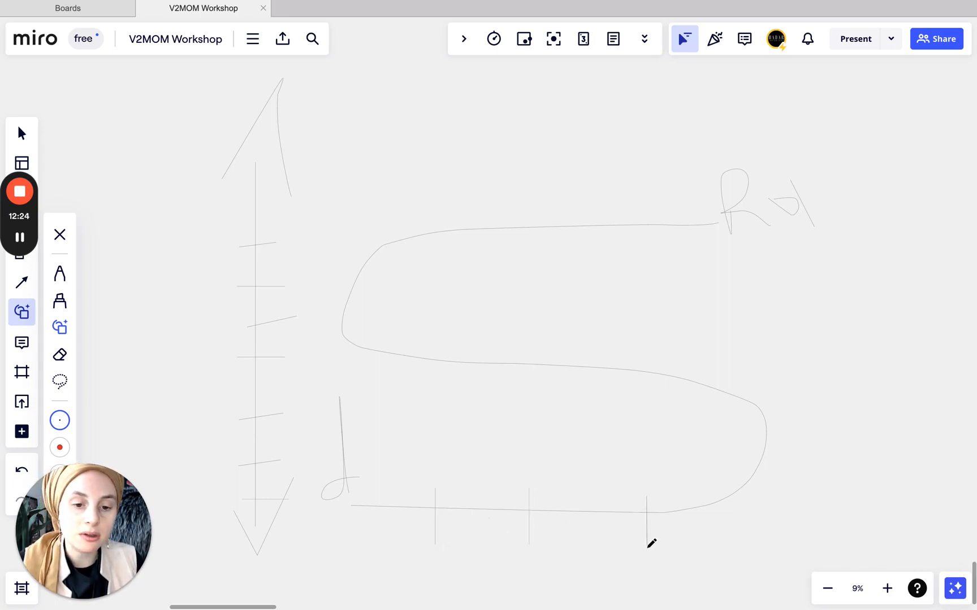
mouse_move(662, 390)
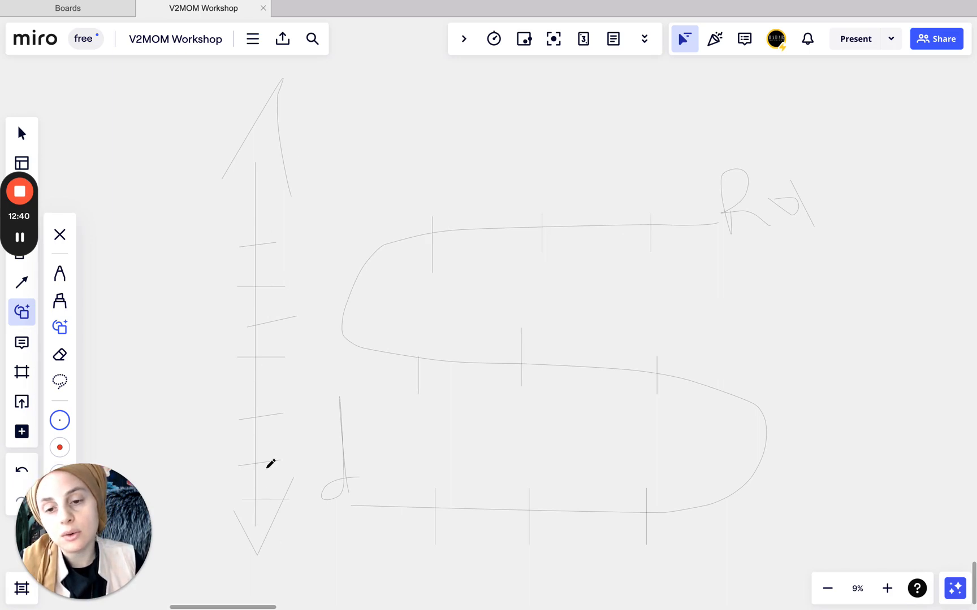
mouse_move(702, 417)
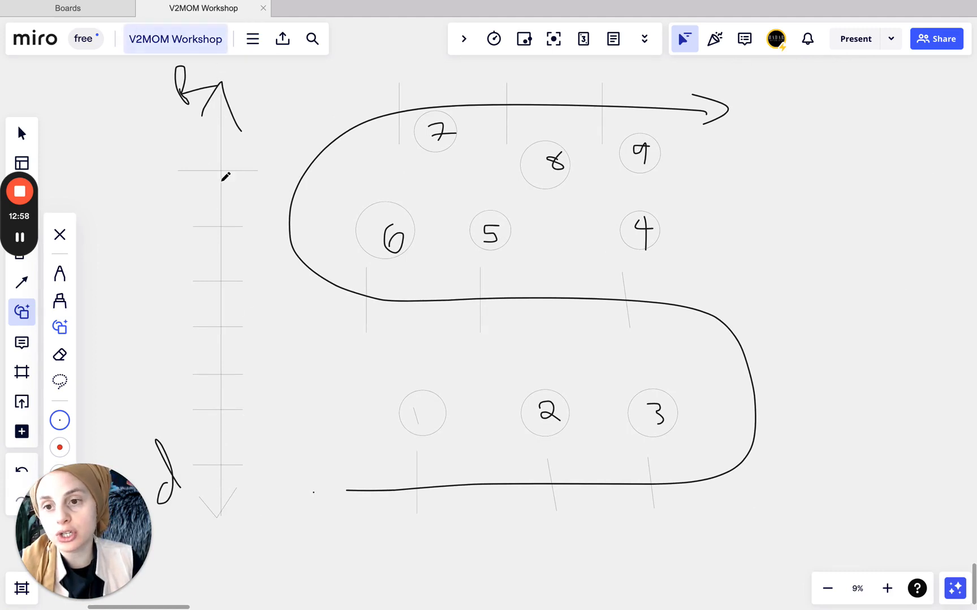
mouse_move(394, 459)
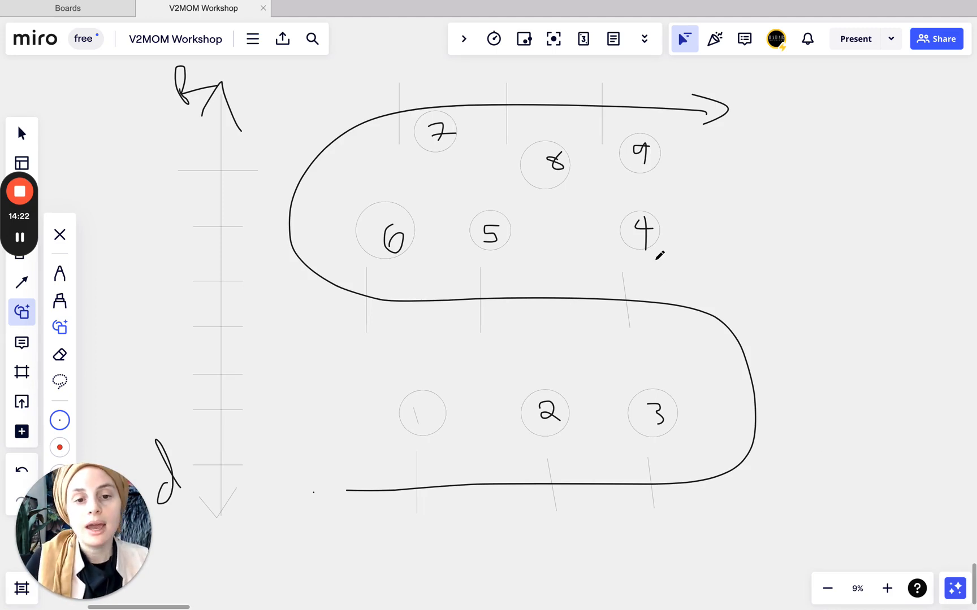
mouse_move(265, 256)
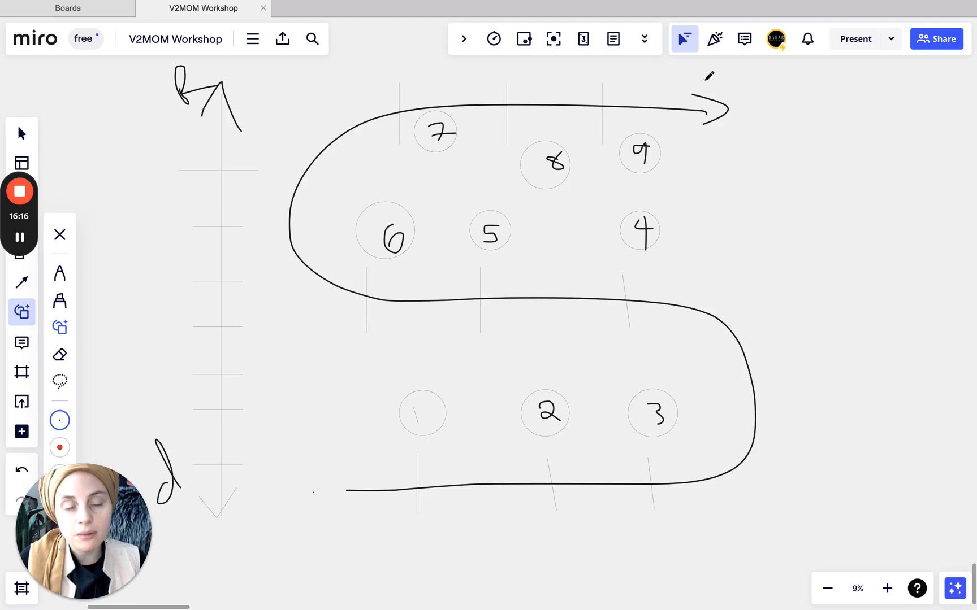
mouse_move(714, 143)
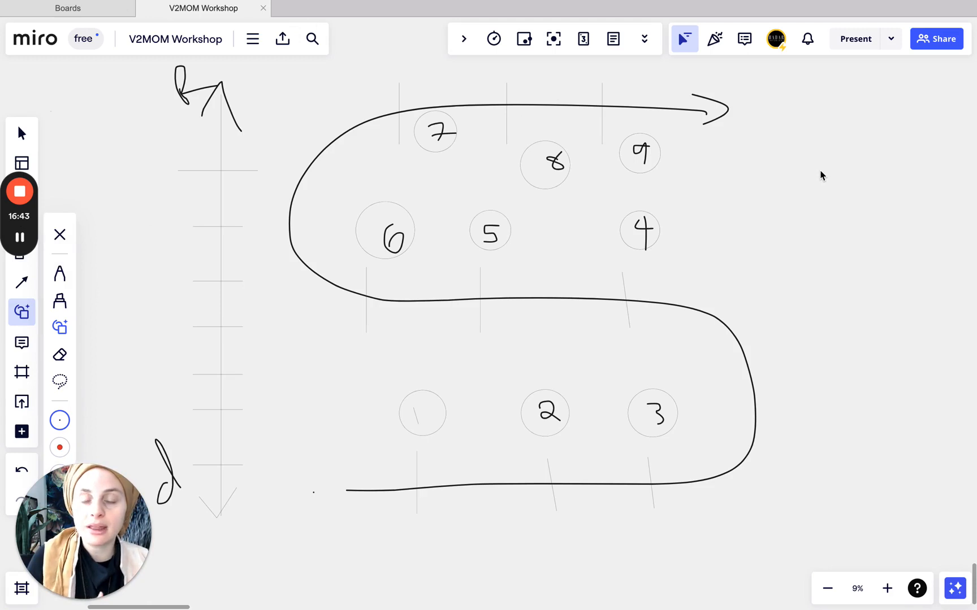
mouse_move(610, 242)
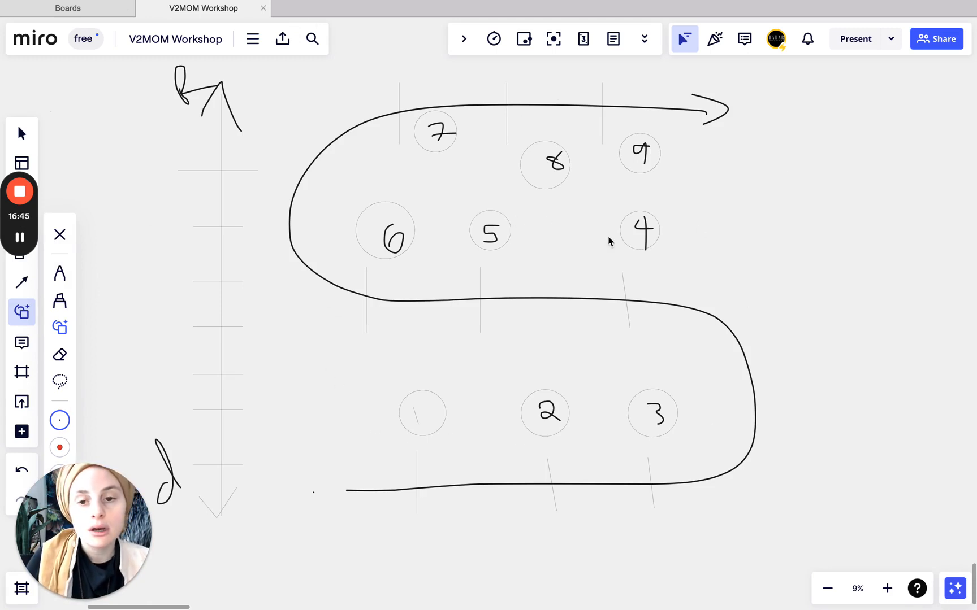
mouse_move(537, 274)
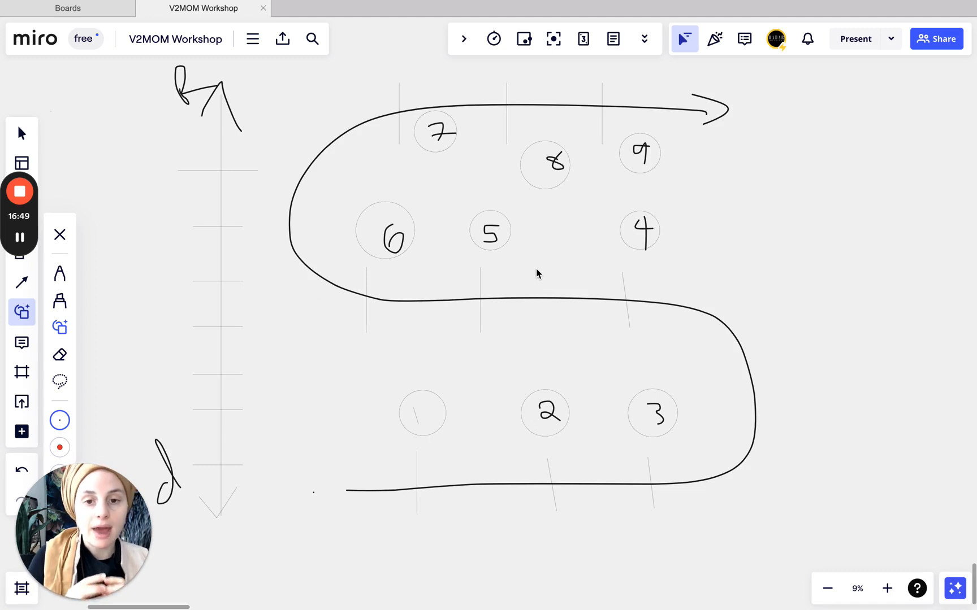
mouse_move(951, 305)
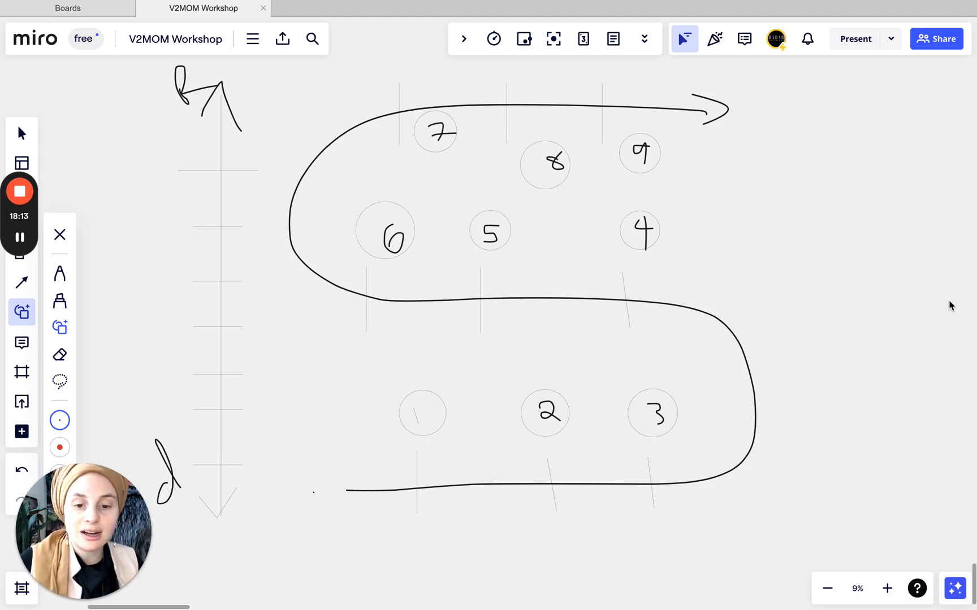
mouse_move(505, 252)
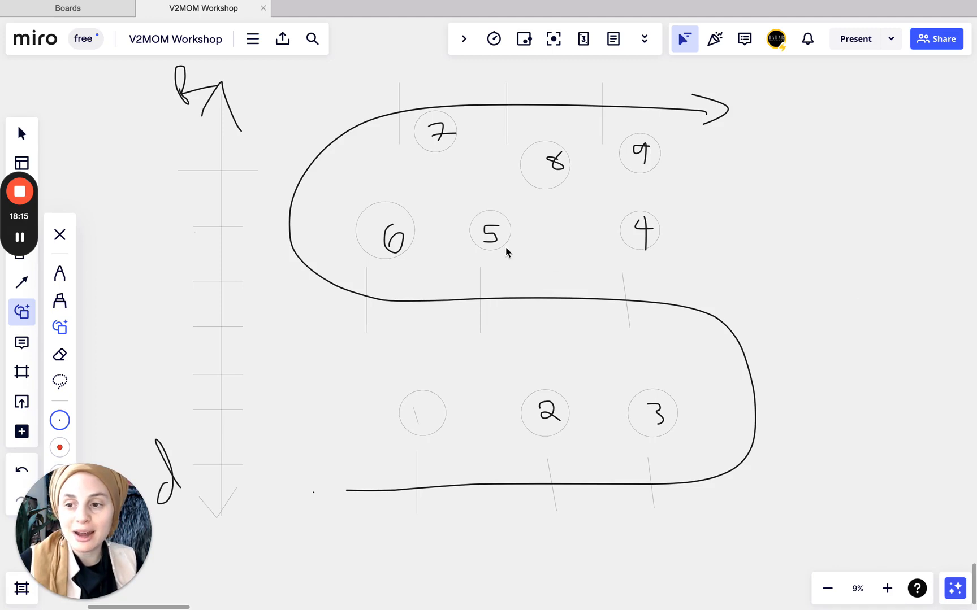
mouse_move(19, 191)
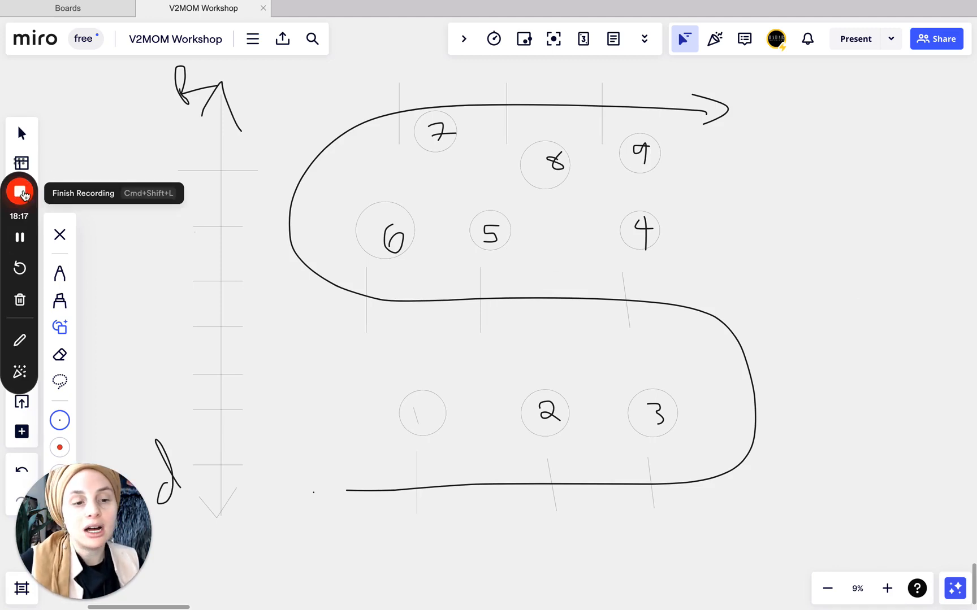